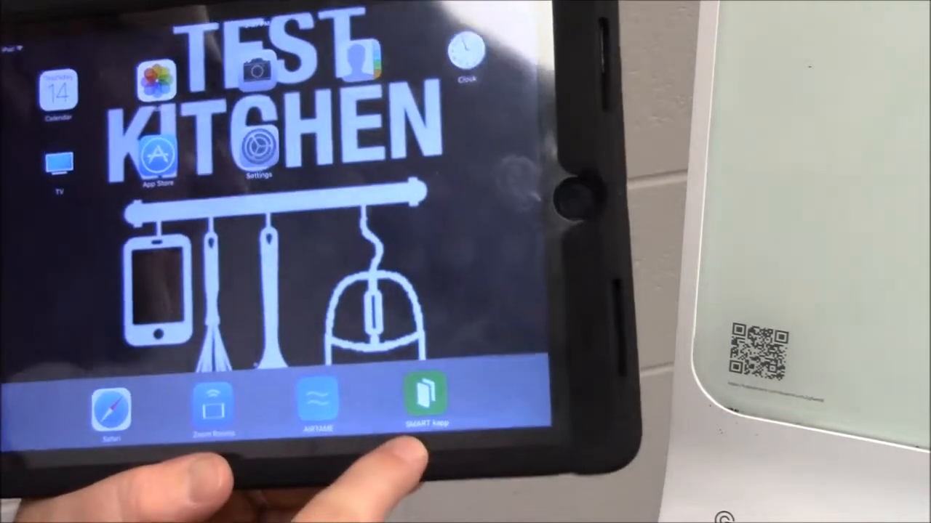
- Launch the SMART kapp app from the iPad dock
left_click(425, 400)
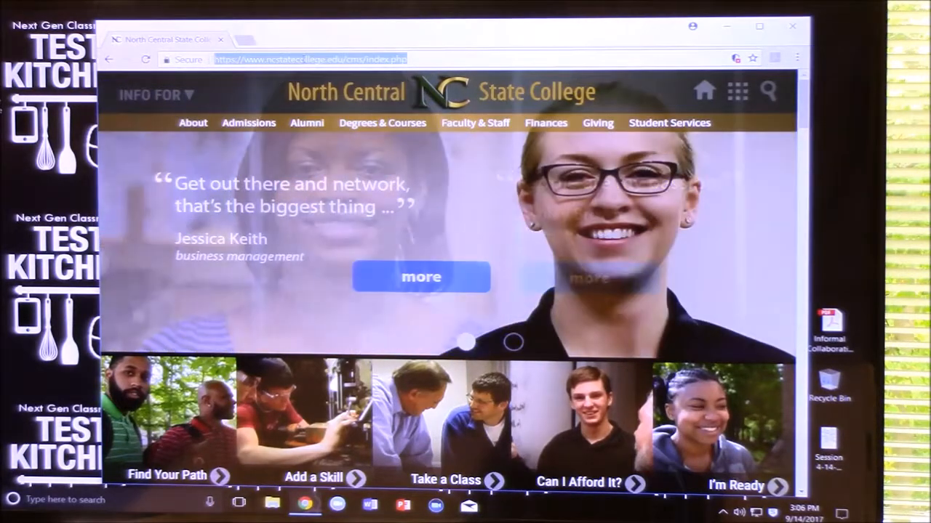
- Enter the session link kapp.io/dc79 in Chrome's address bar
type("kapp.io")
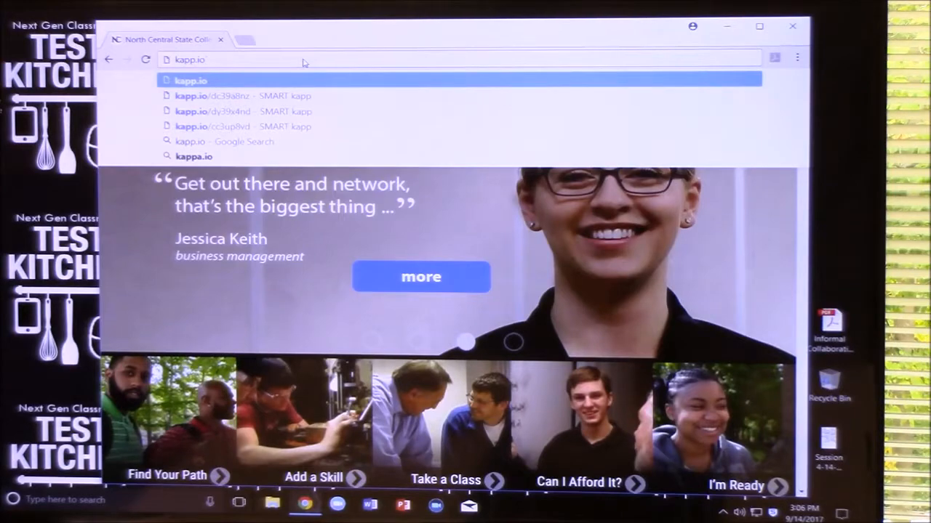
type("/dc")
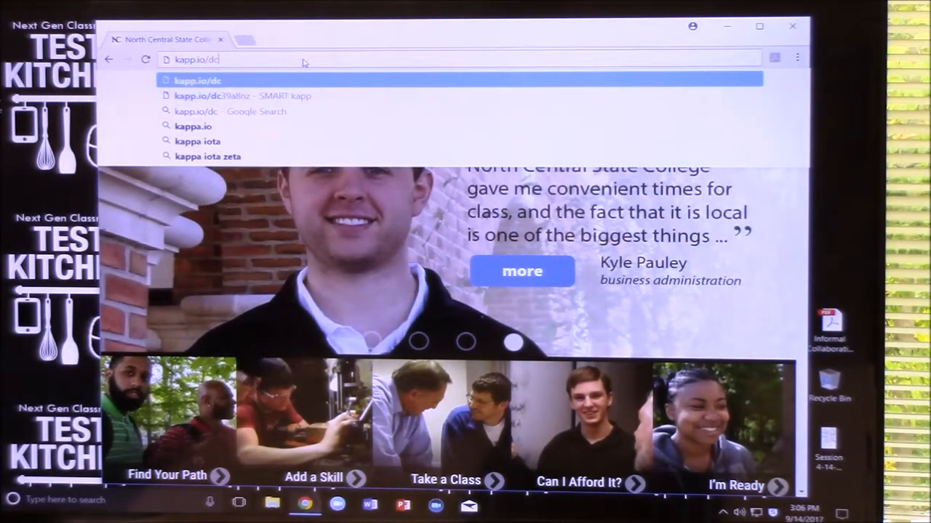
type("79")
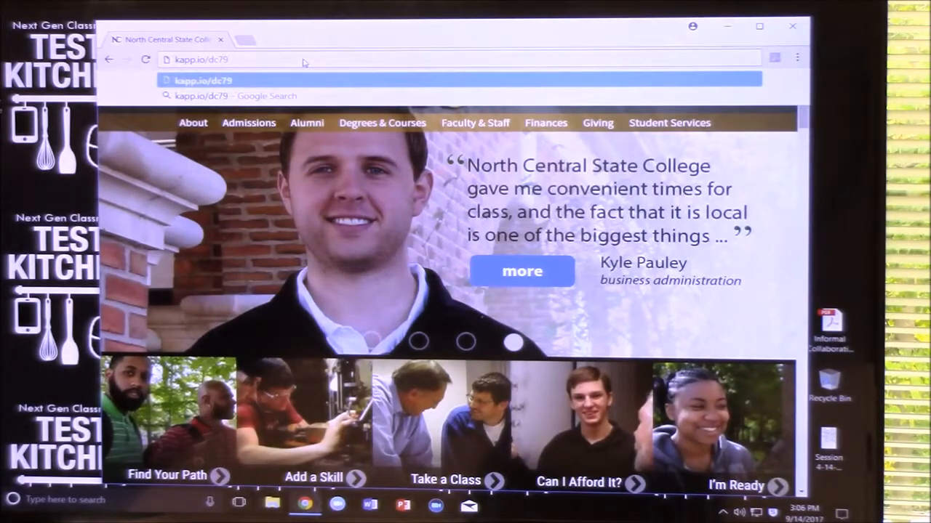